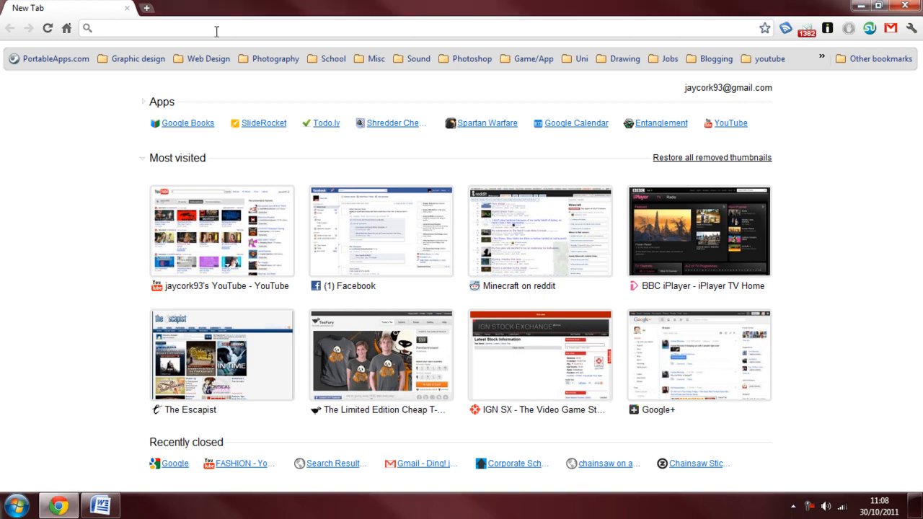
text(w.)
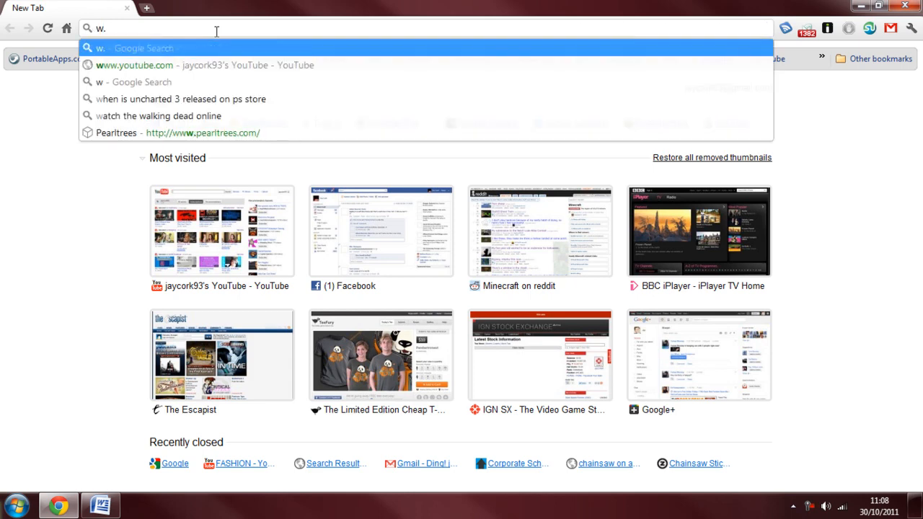
text(www.google.com)
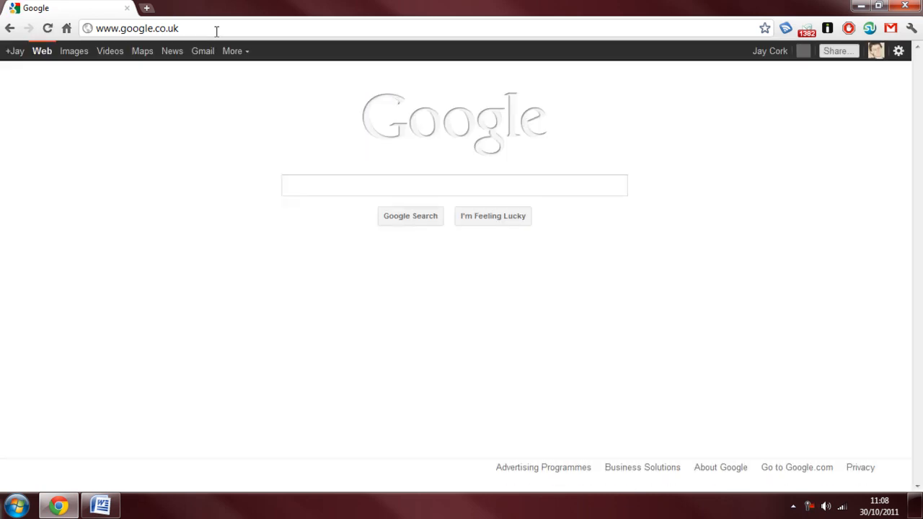
click(453, 184)
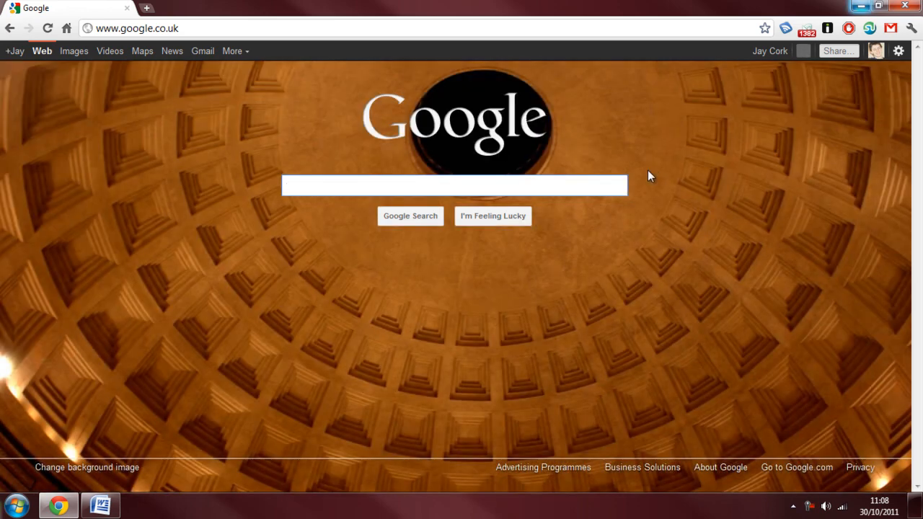
Open the homepage background image chooser via the 'Change background image' link
click(454, 185)
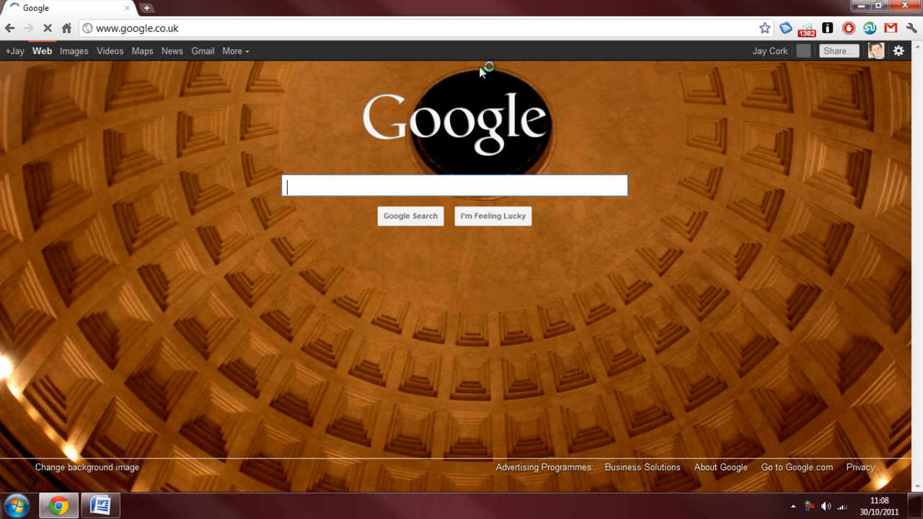
mouse_move(110, 445)
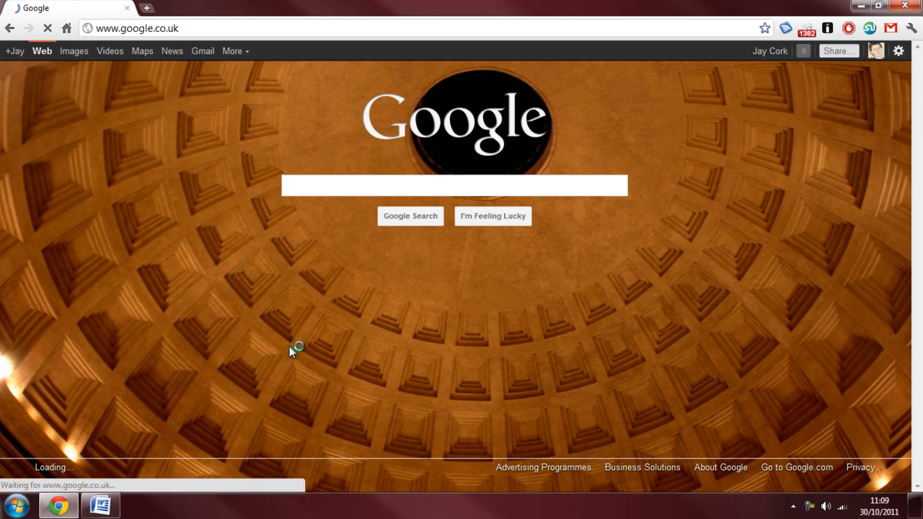
click(87, 467)
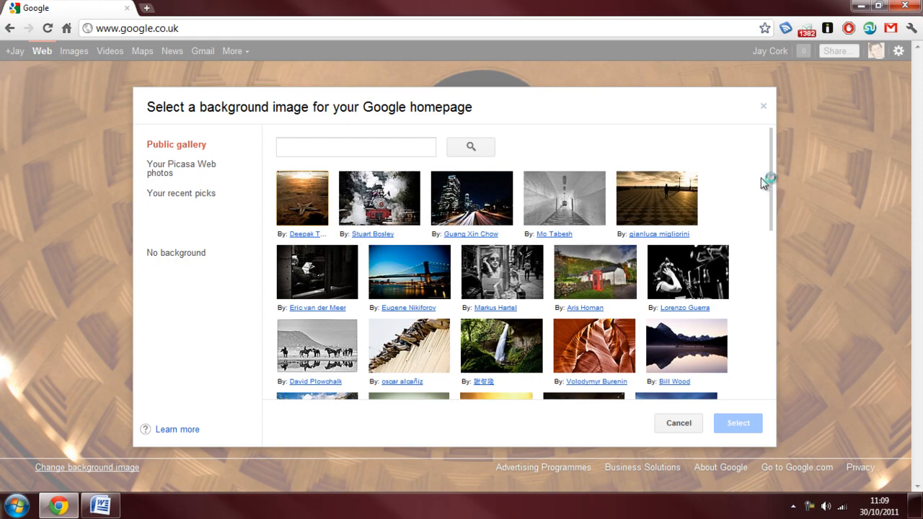
Browse the Public gallery and pick the misty mountain lake photo as a candidate background
scroll(down, 3)
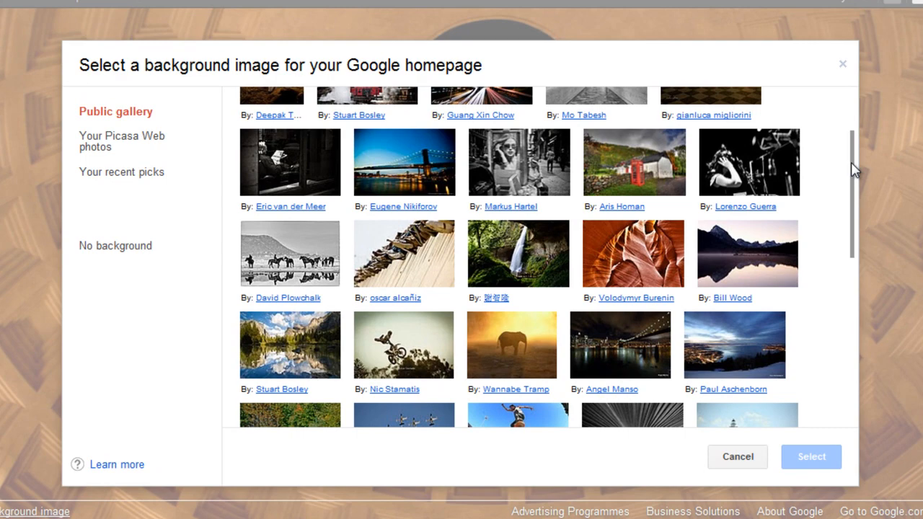
scroll(down, 3)
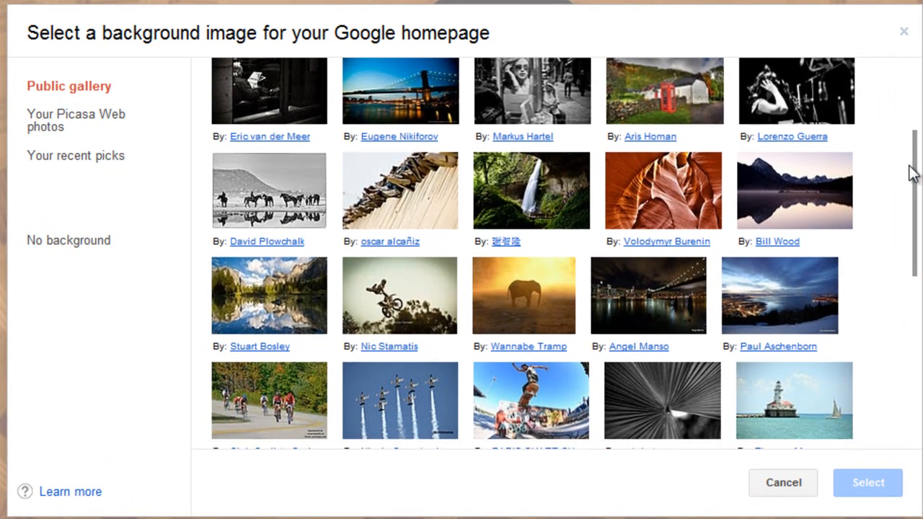
click(793, 190)
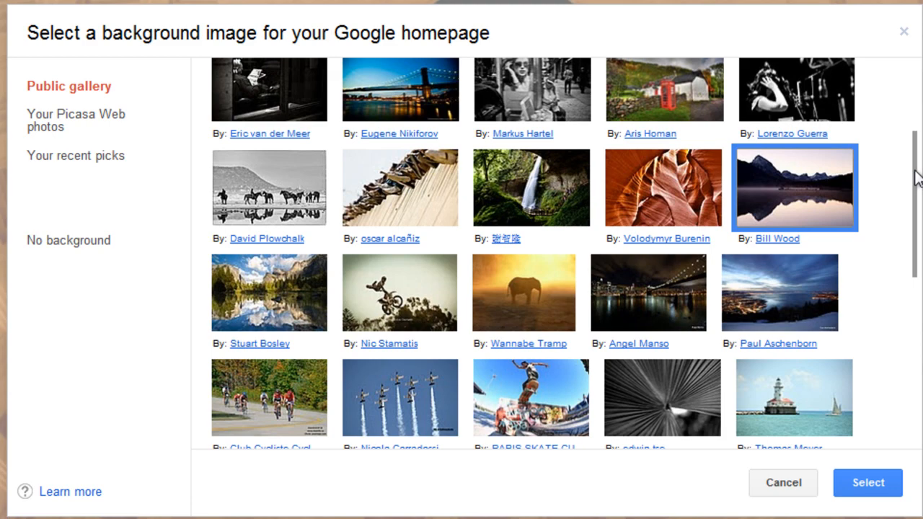
scroll(down, 3)
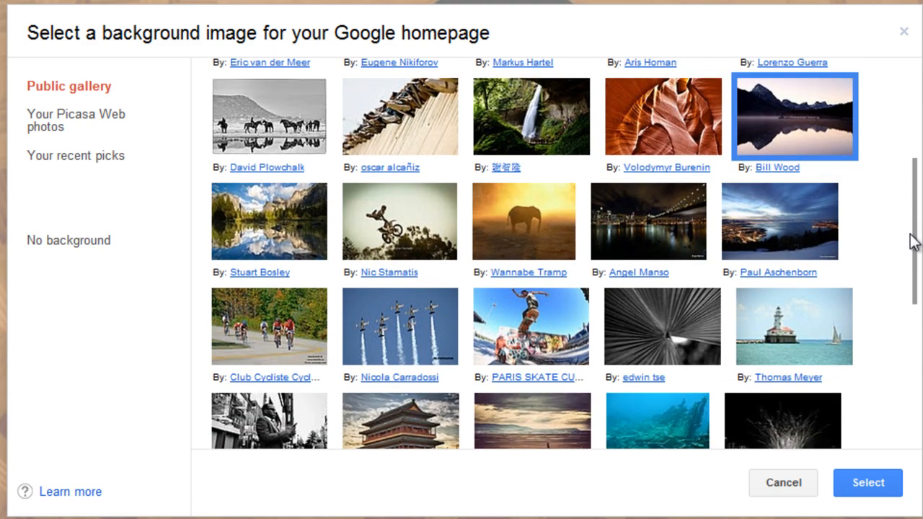
scroll(down, 3)
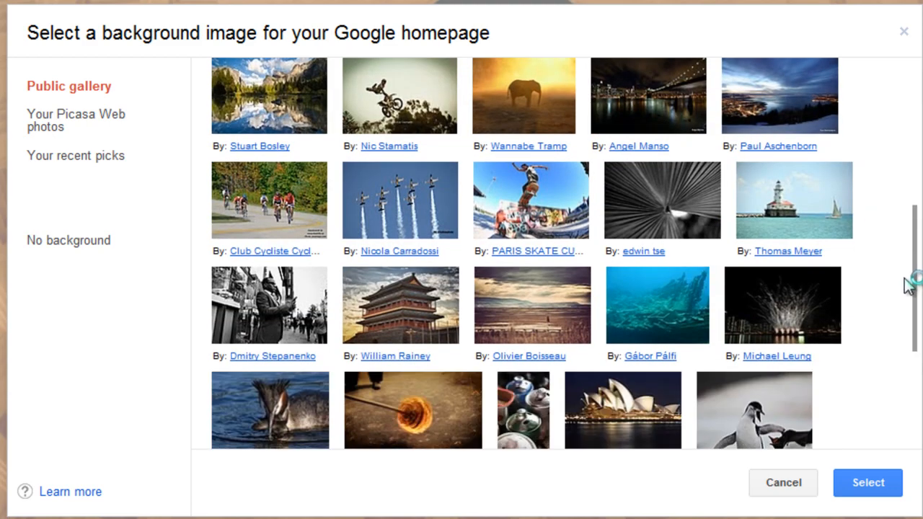
scroll(down, 3)
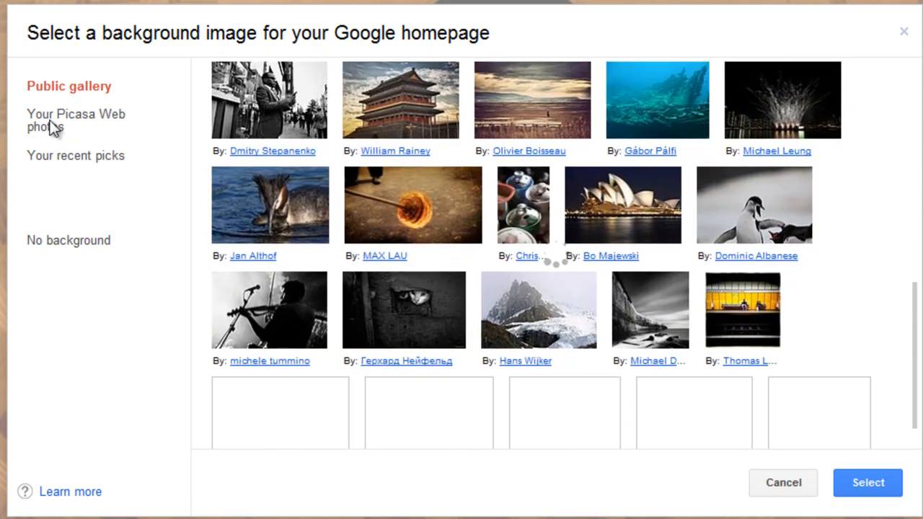
Apply the rock-face panorama from the Picasa Drop Box album as the homepage background
click(75, 121)
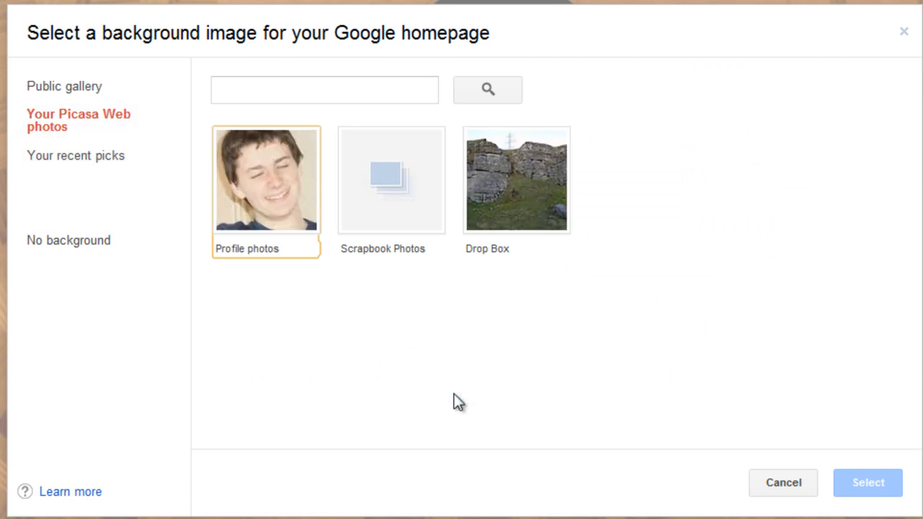
mouse_move(489, 216)
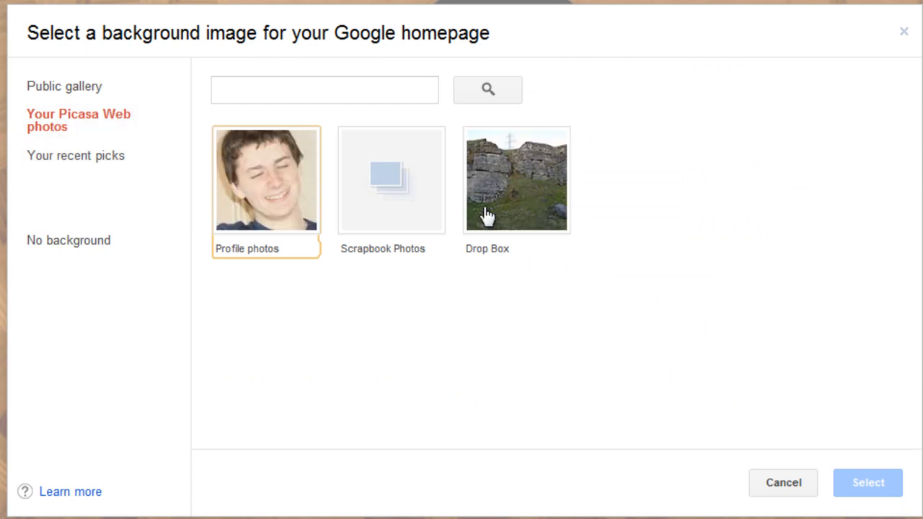
mouse_move(409, 196)
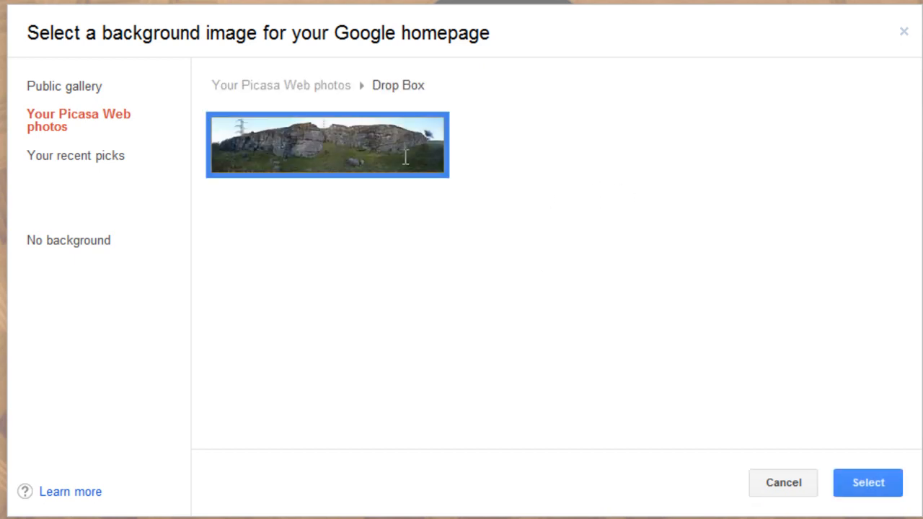
click(868, 482)
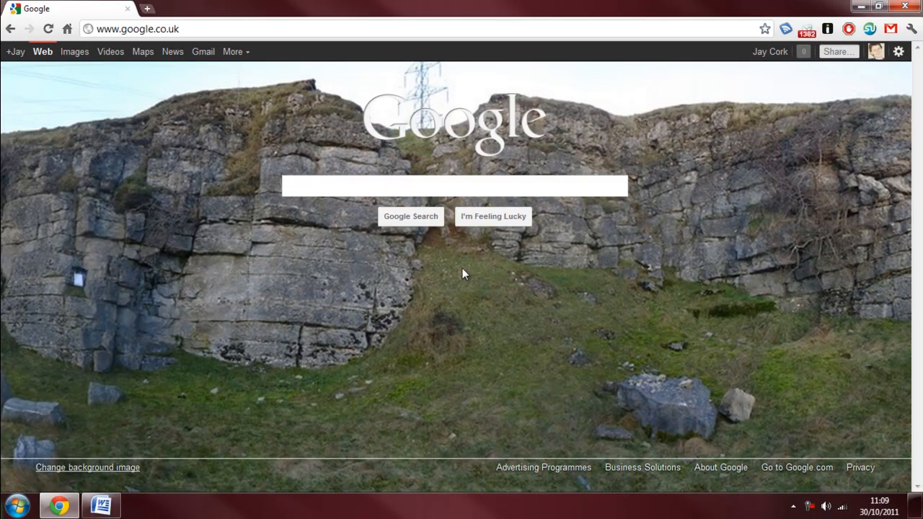
mouse_move(121, 441)
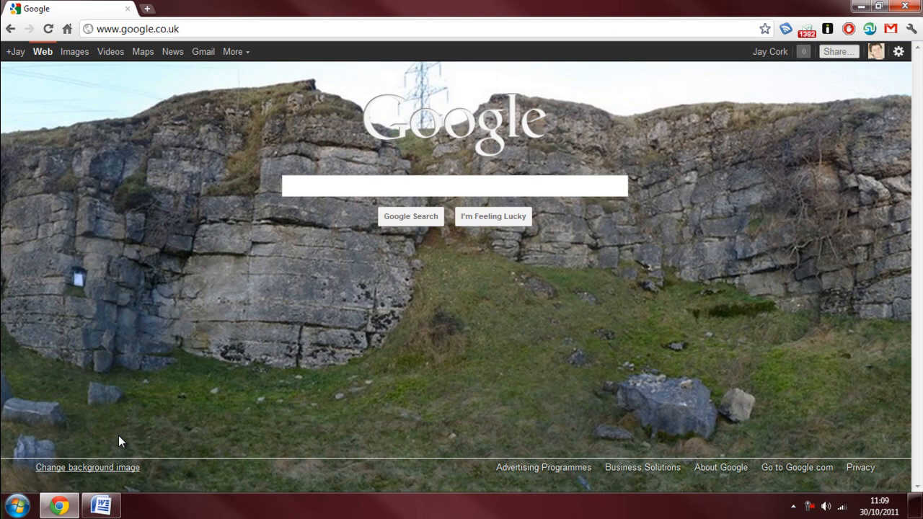
Reopen the background chooser and show 'Your recent picks', listing the cliff panorama
click(86, 467)
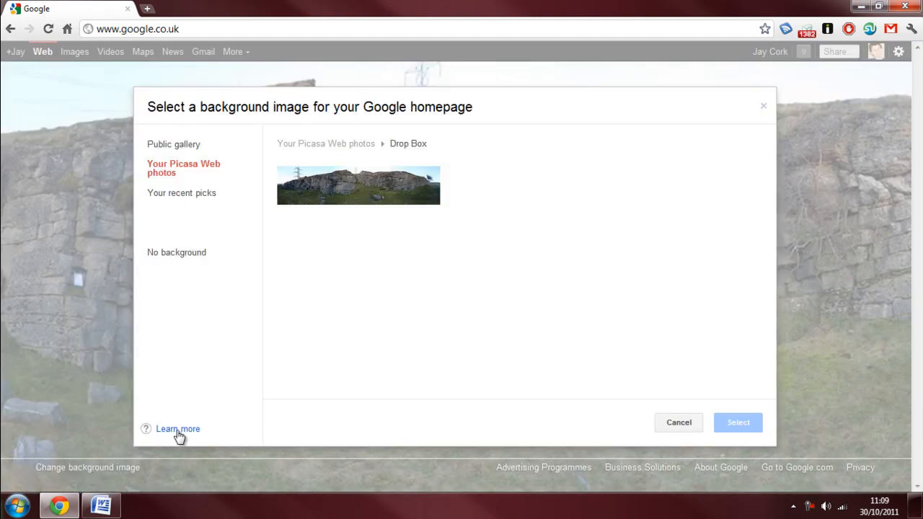
click(185, 193)
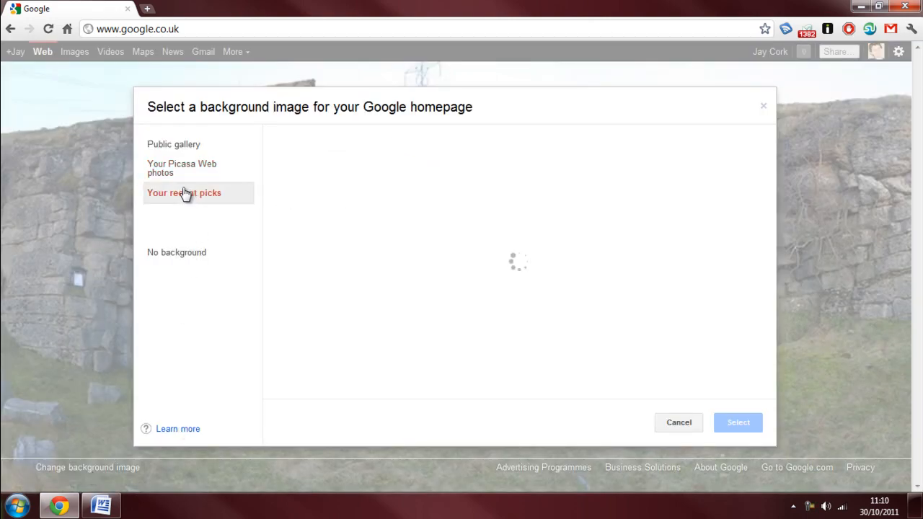
click(185, 194)
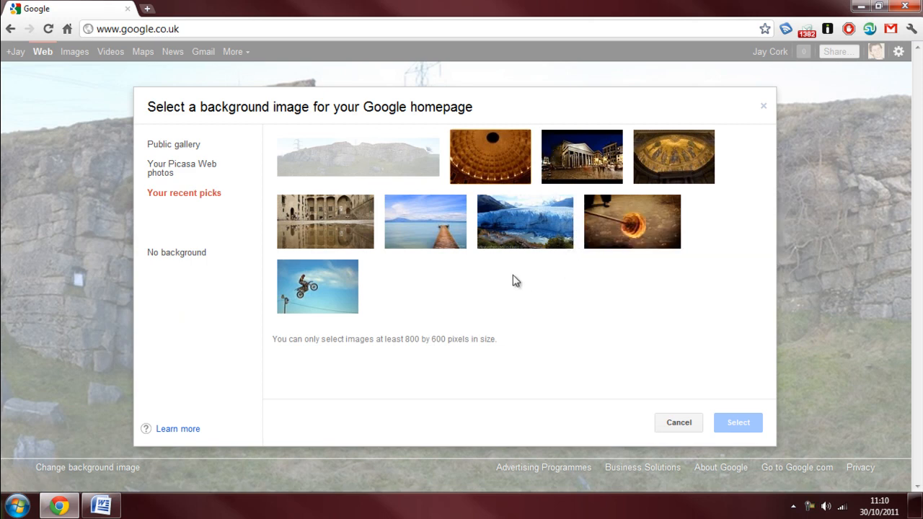
mouse_move(661, 157)
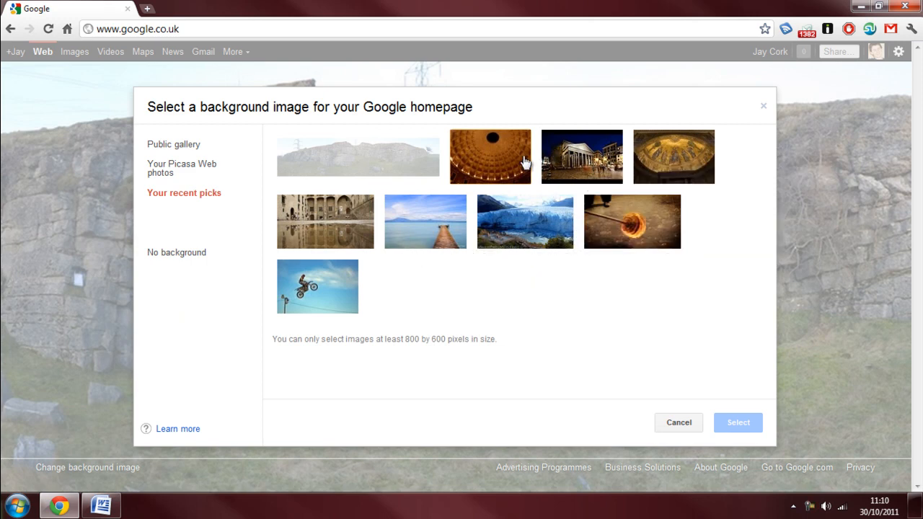
mouse_move(581, 155)
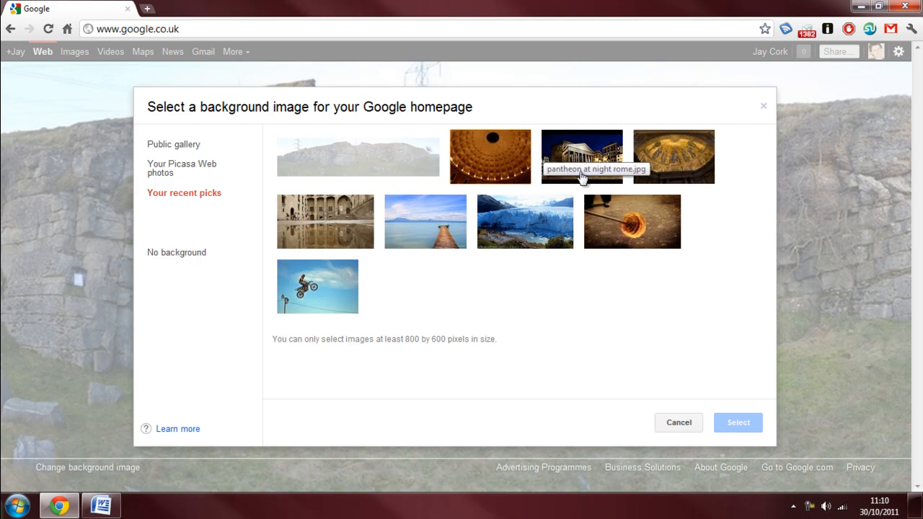